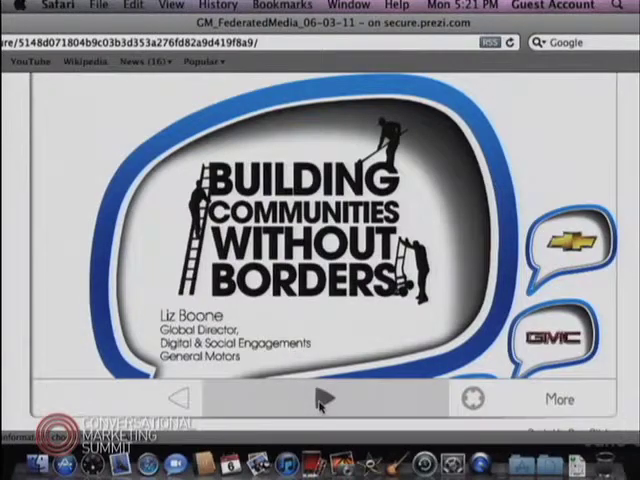
Step: Advance from the title frame to the cave-painting speech-bubble frame
{"action": "left_click", "coordinate": [320, 398]}
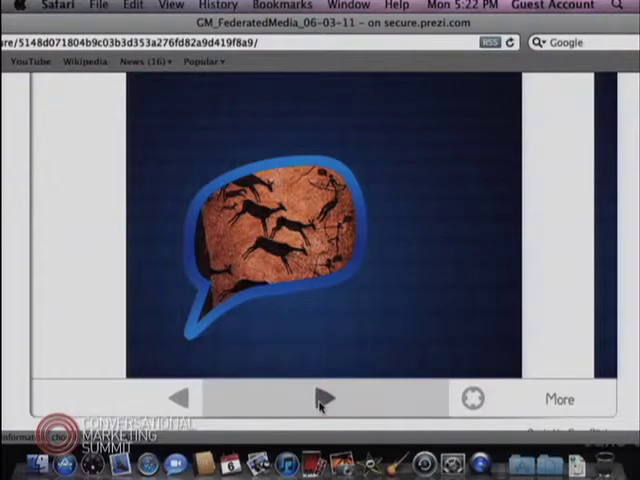
Step: Advance through the Facebook bubble to the figures-holding-hands-on-globe bubble
{"action": "left_click", "coordinate": [320, 398]}
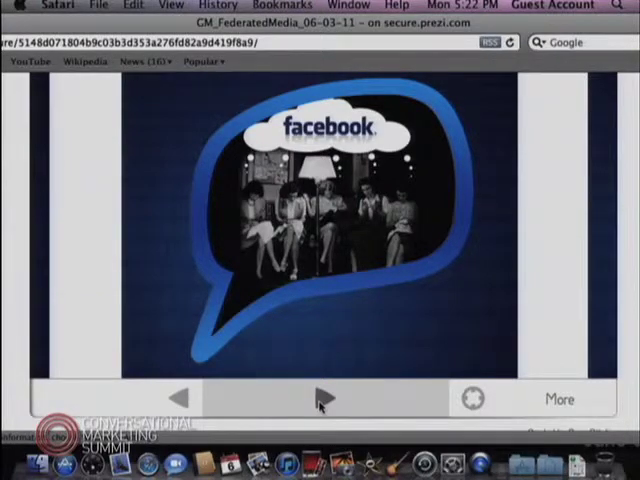
{"action": "left_click", "coordinate": [320, 398]}
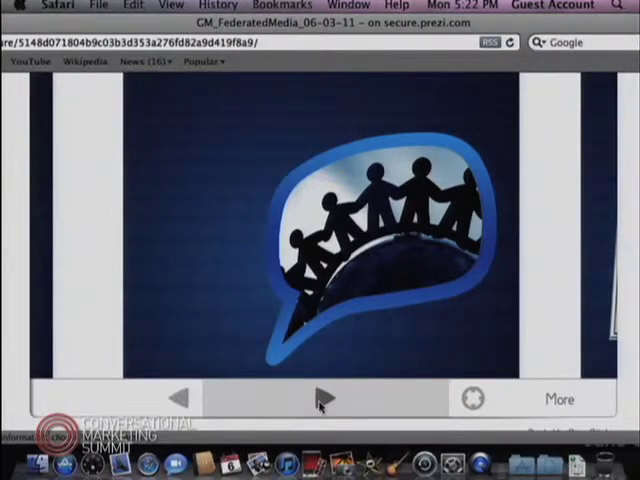
Step: Advance to the doomsday newspaper headlines frame with the Mashable Twitter-trends chart
{"action": "left_click", "coordinate": [320, 398]}
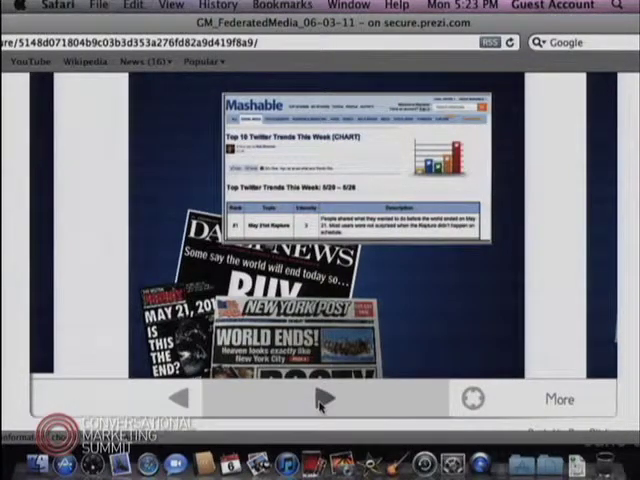
Step: Advance to the Facebook page frame featuring The El Camino Comeback classic car
{"action": "left_click", "coordinate": [320, 398]}
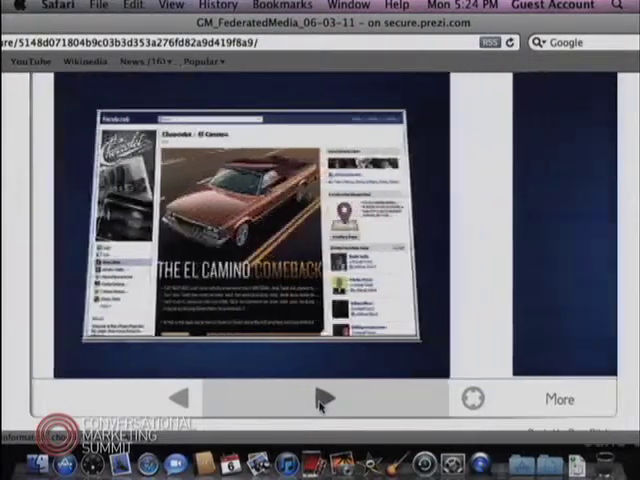
Step: Advance past the globe bubble to the bubble packed with Coca-Cola and Starbucks logos
{"action": "left_click", "coordinate": [320, 400]}
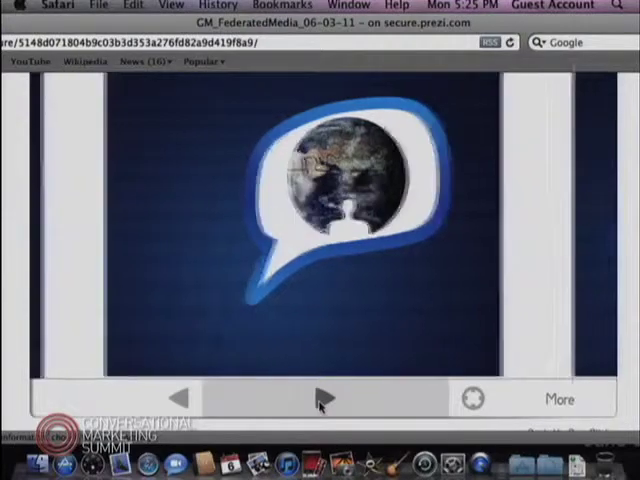
{"action": "left_click", "coordinate": [320, 398]}
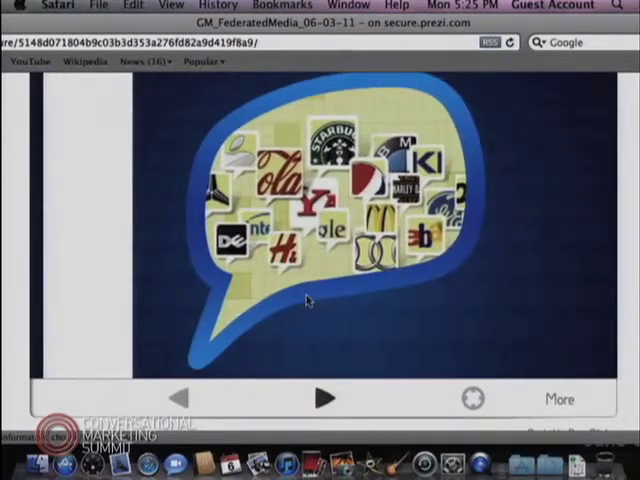
Step: Advance through the Community puzzle and Chevrolet Facebook frames to the embedded YouTube video
{"action": "left_click", "coordinate": [322, 398]}
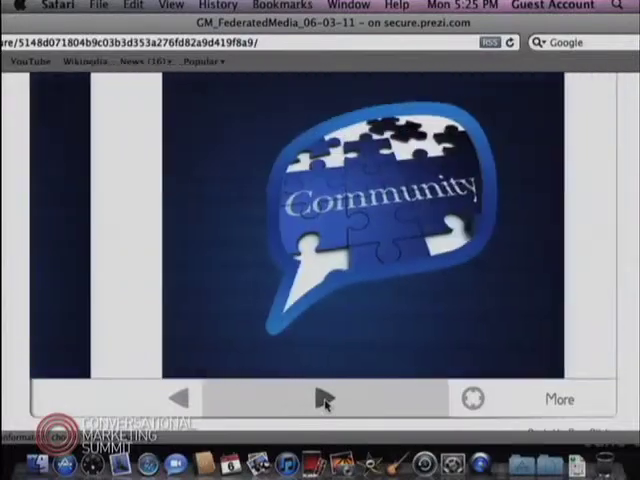
{"action": "left_click", "coordinate": [322, 398]}
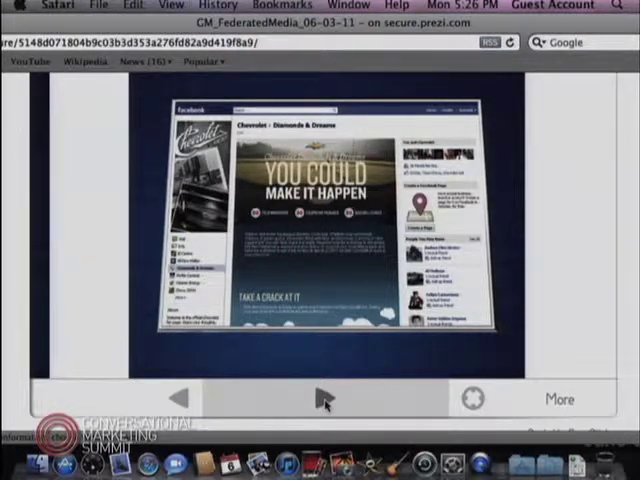
{"action": "left_click", "coordinate": [320, 400]}
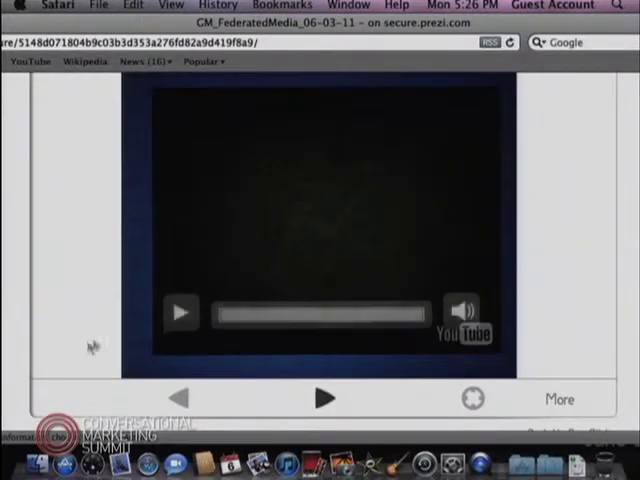
Step: Play the embedded YouTube video, then advance to the tree-silhouette sunset photo frame
{"action": "left_click", "coordinate": [180, 312]}
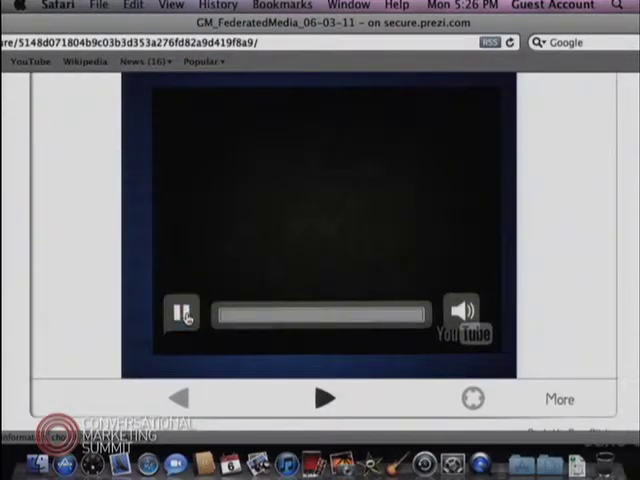
{"action": "left_click", "coordinate": [180, 312]}
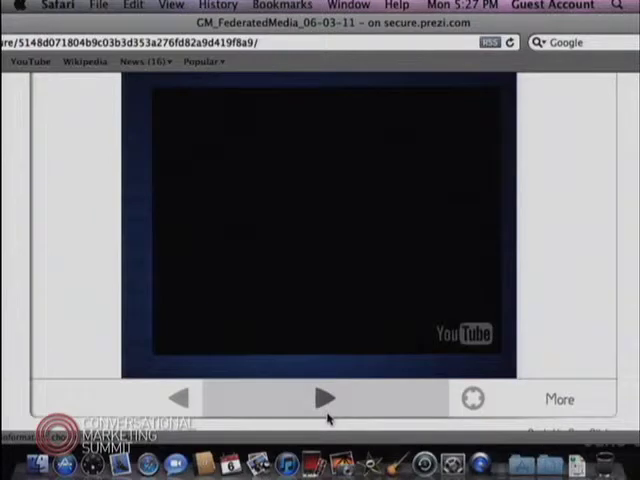
{"action": "left_click", "coordinate": [324, 398]}
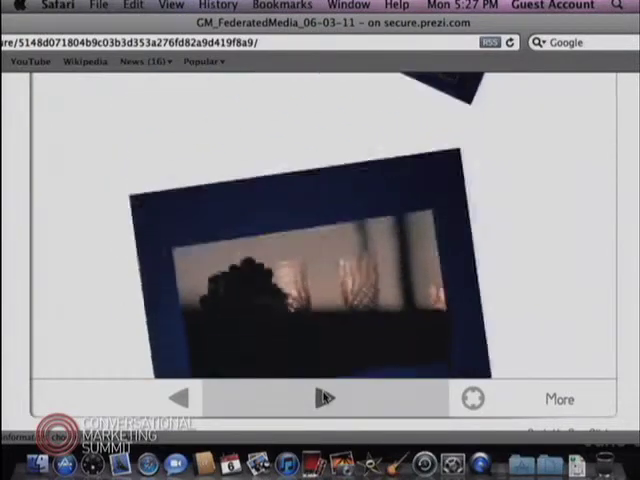
Step: Advance from the sunset photo to the crystal glassware photo and move on from it
{"action": "left_click", "coordinate": [324, 396]}
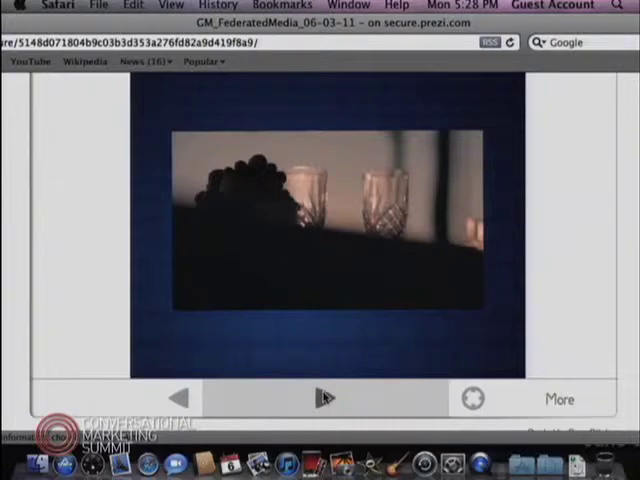
{"action": "left_click", "coordinate": [324, 398]}
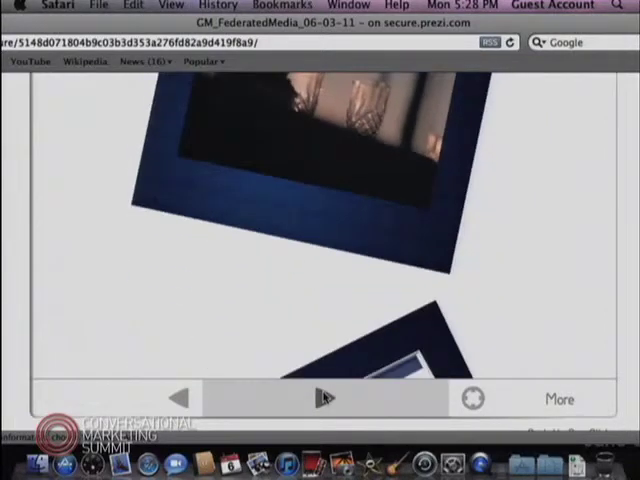
Step: Show the Chevrolet project video frame, then advance toward the Chevrolet Facebook page frame
{"action": "left_click", "coordinate": [324, 398]}
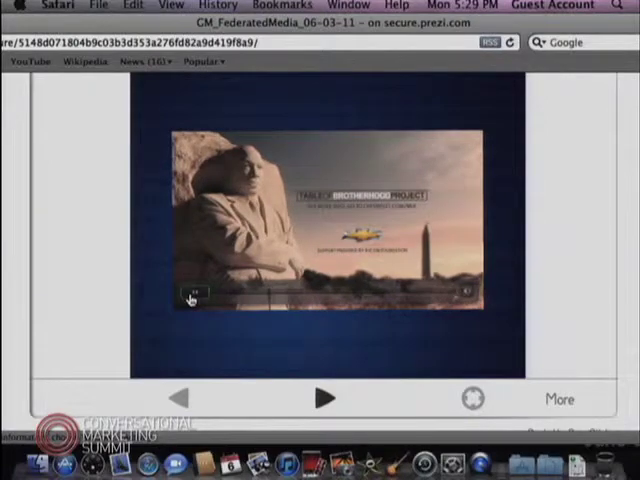
{"action": "left_click", "coordinate": [190, 296]}
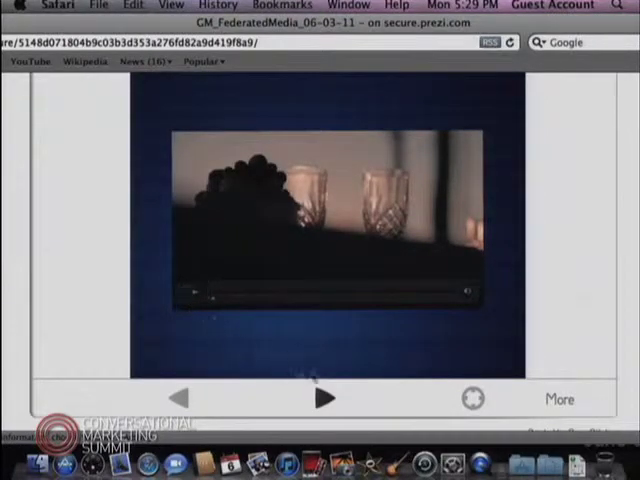
{"action": "left_click", "coordinate": [324, 398]}
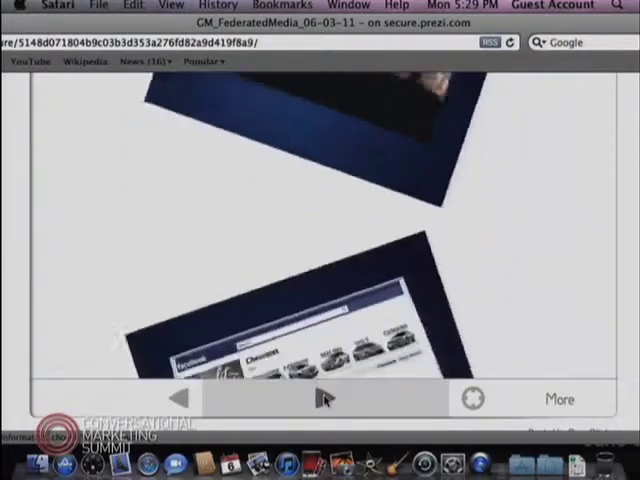
Step: Advance past the Chevrolet Facebook page and Like-icon bubble to the money-tree bubbles
{"action": "left_click", "coordinate": [324, 398]}
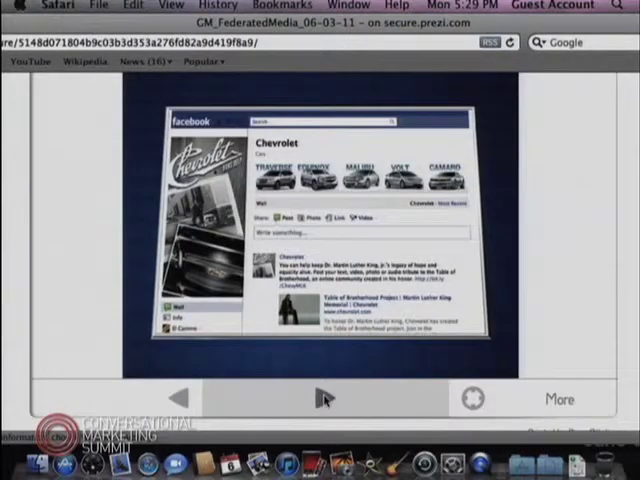
{"action": "left_click", "coordinate": [320, 400]}
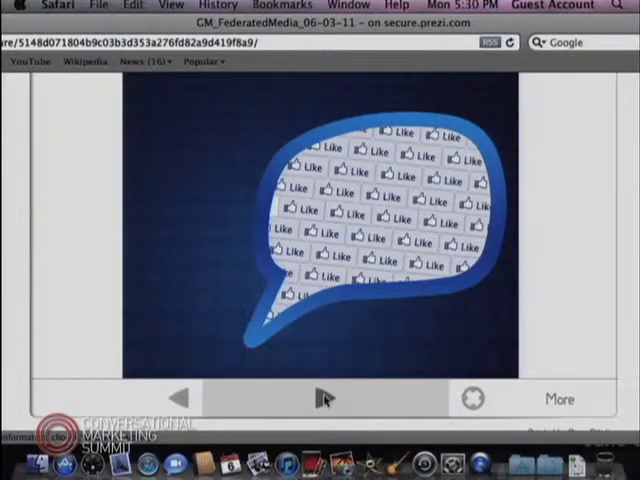
{"action": "left_click", "coordinate": [324, 398]}
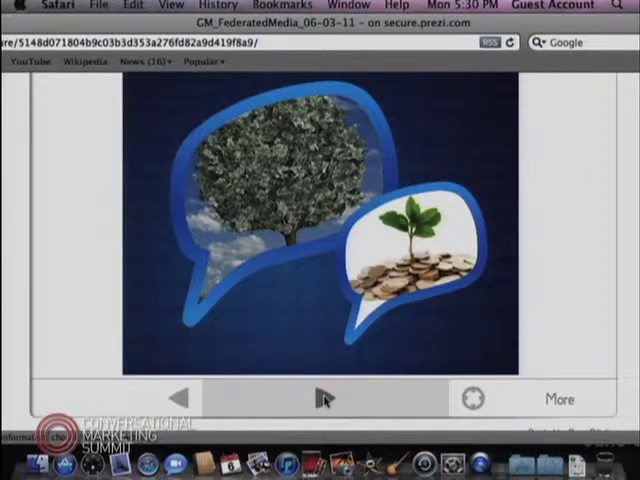
Step: Advance through the joined-hands bubble and following frame to the closing Thank You slide
{"action": "left_click", "coordinate": [322, 398]}
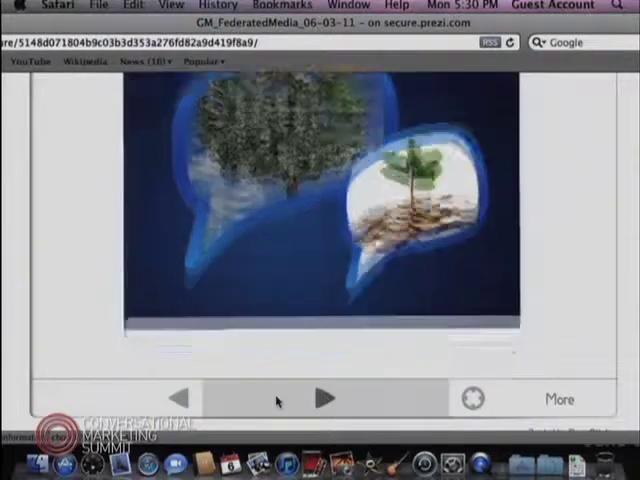
{"action": "left_click", "coordinate": [324, 396]}
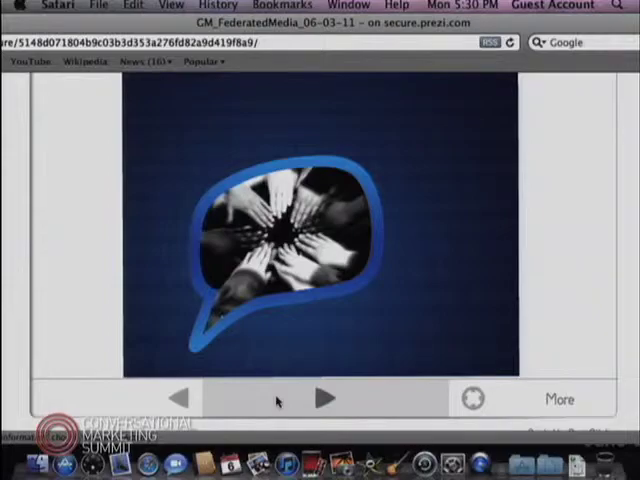
{"action": "left_click", "coordinate": [322, 396]}
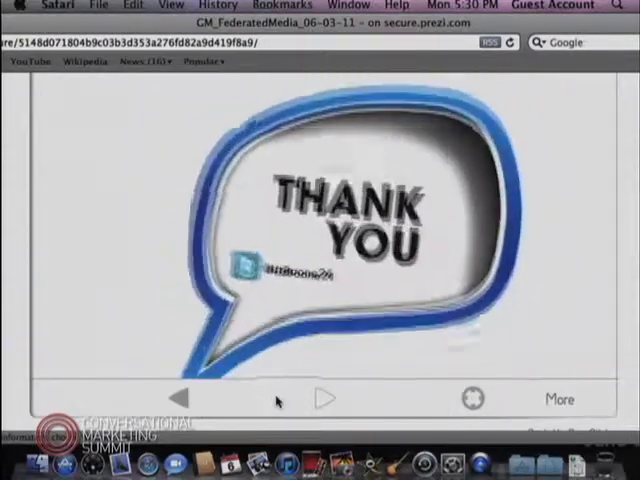